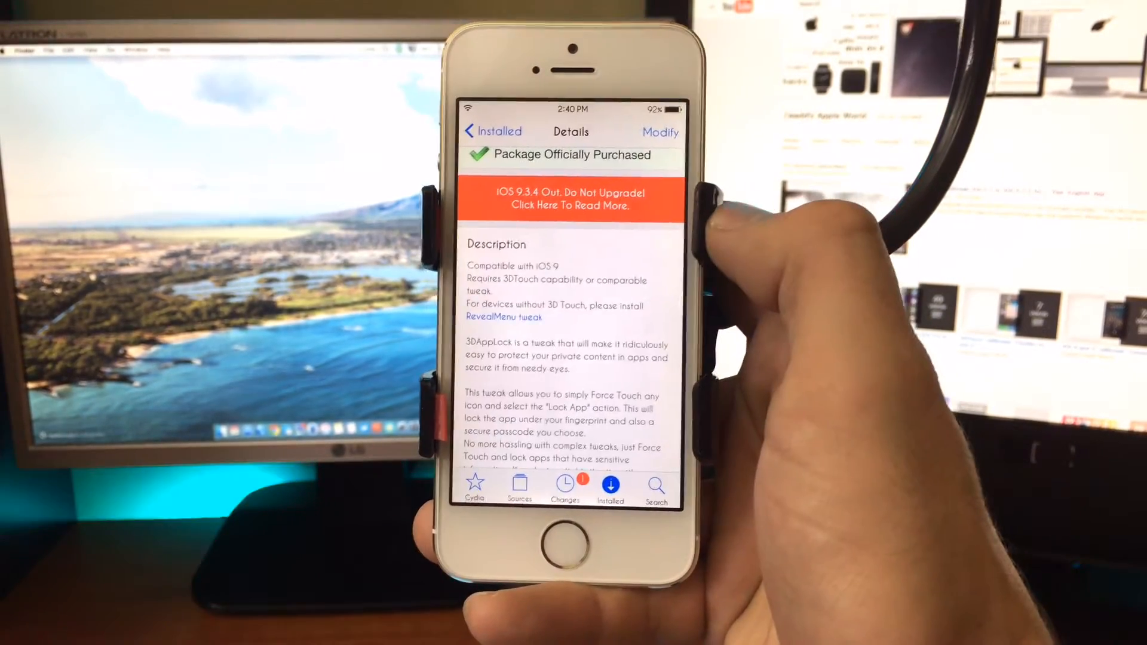
pyautogui.scroll(3)
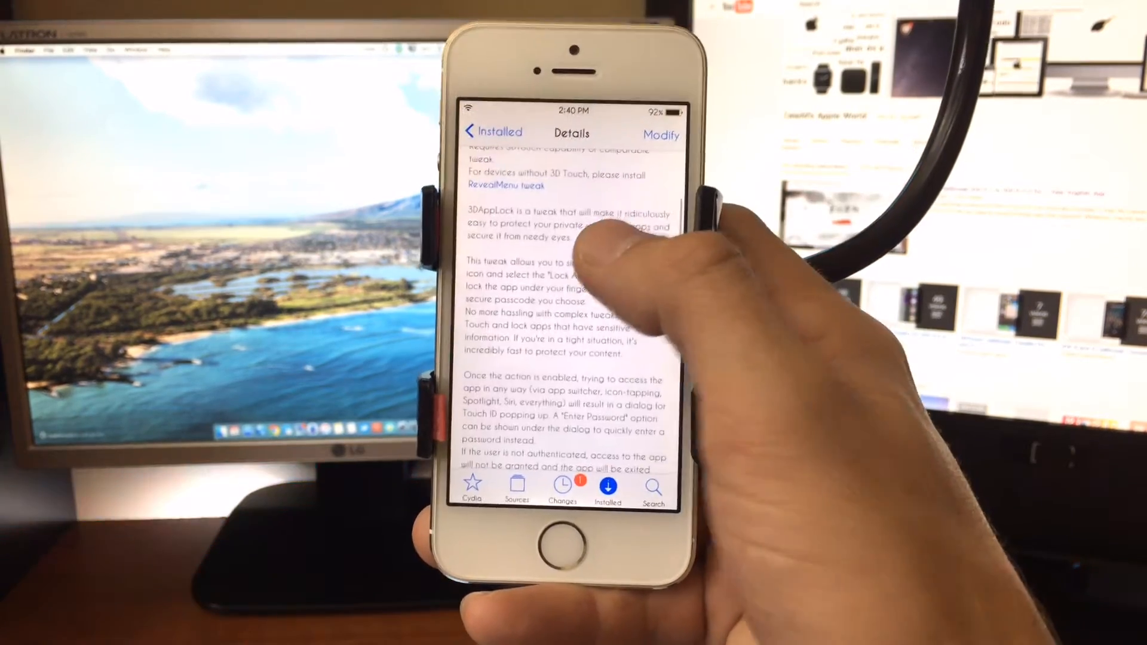